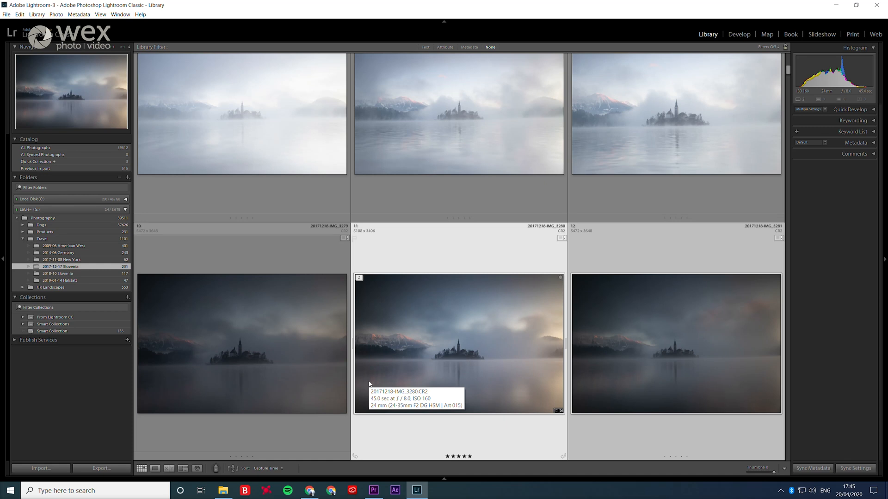
pyautogui.moveTo(833, 286)
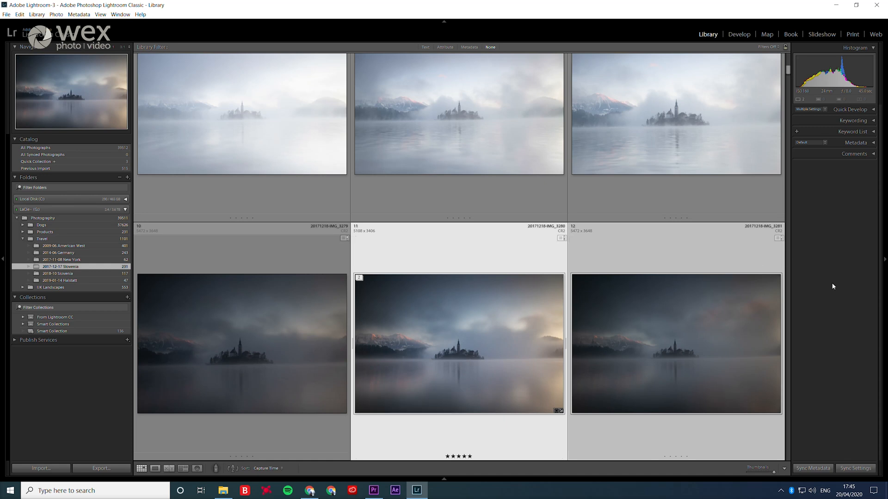
pyautogui.moveTo(833, 284)
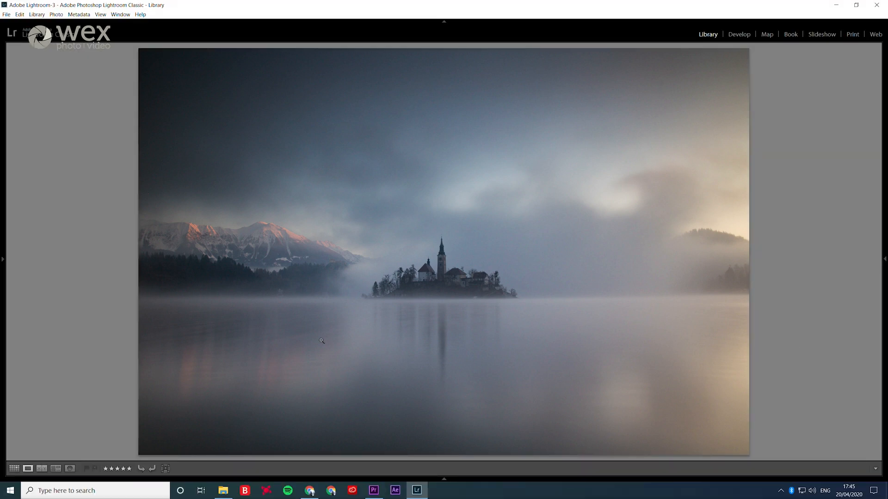
pyautogui.click(20, 14)
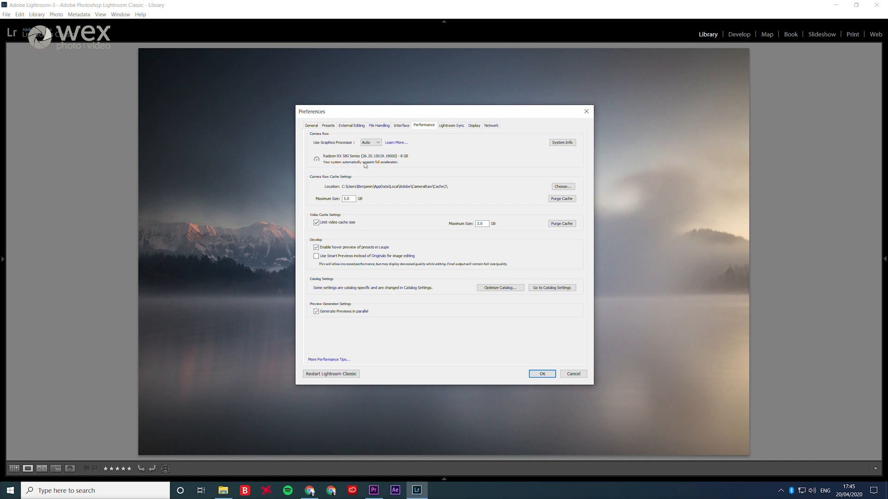
pyautogui.moveTo(438, 143)
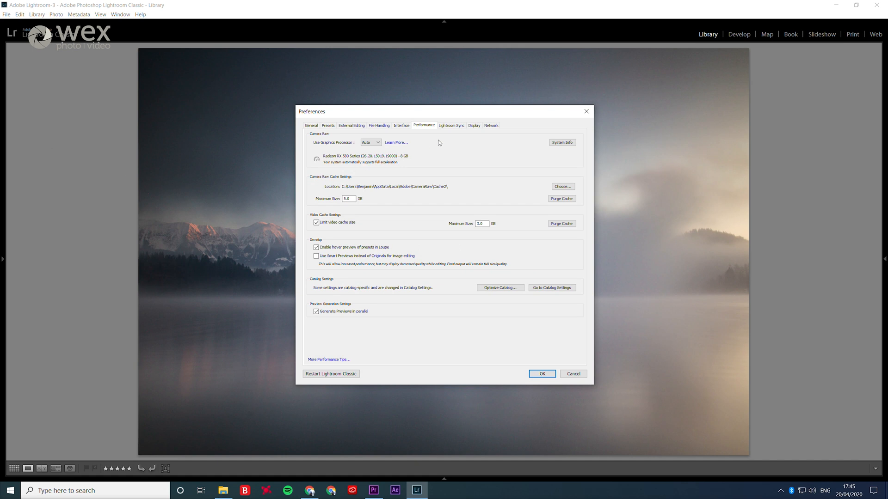
pyautogui.click(400, 125)
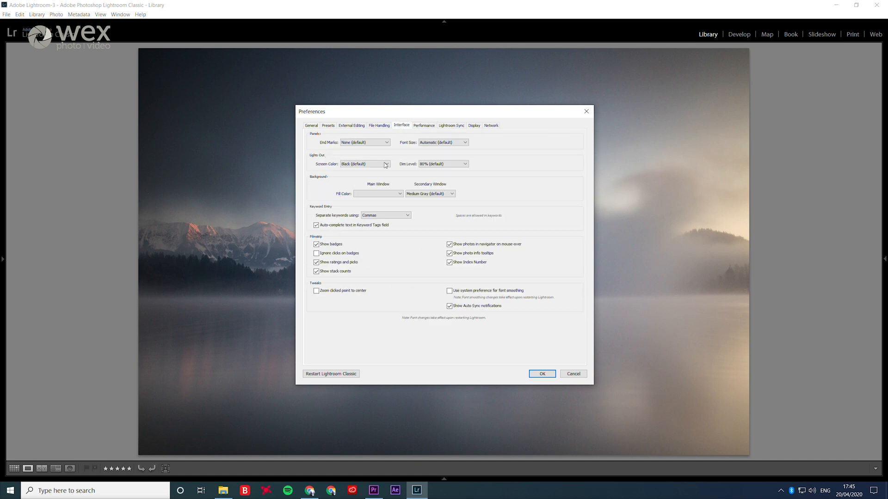
pyautogui.click(364, 163)
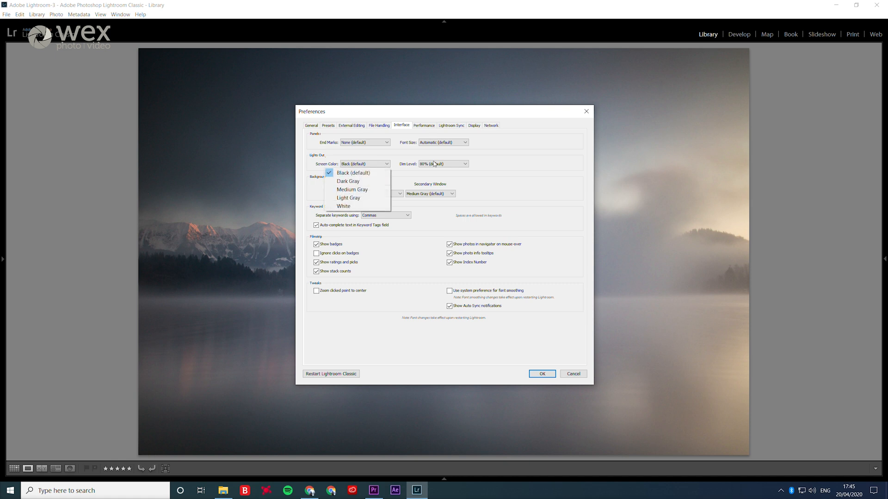
pyautogui.click(541, 373)
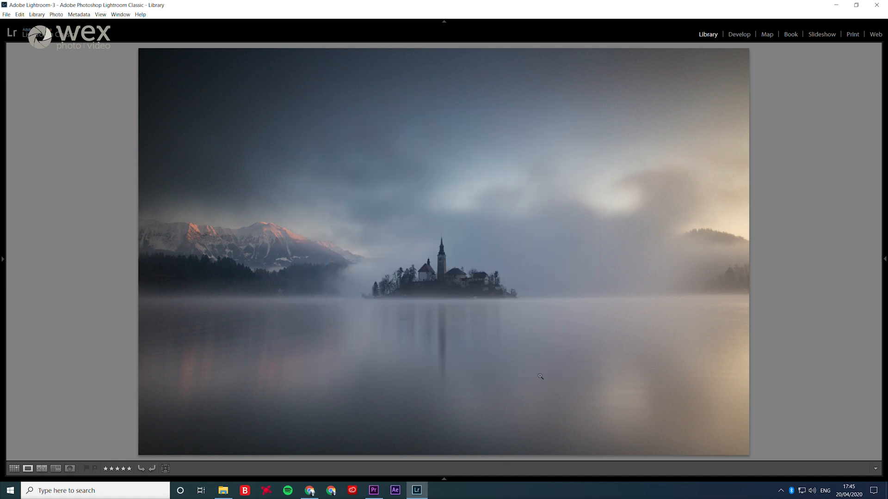
# Switch to Develop and check the Basic panel's slider length by expanding and collapsing it.
pyautogui.click(738, 34)
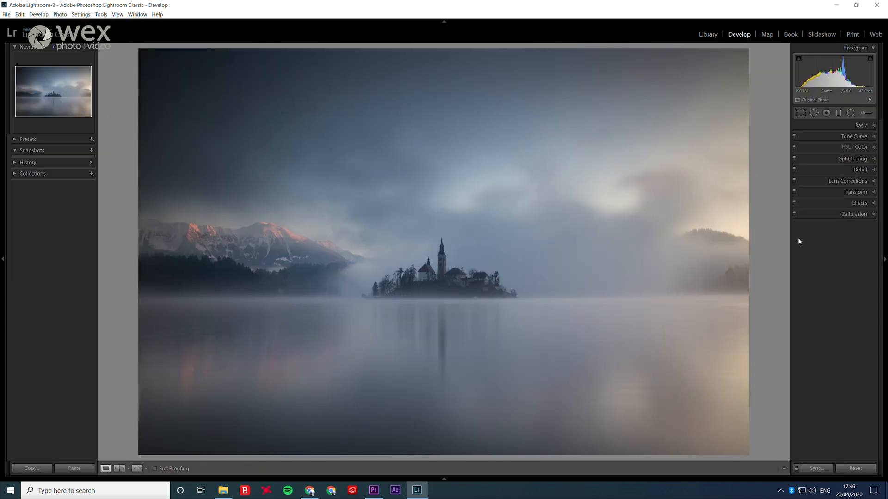
pyautogui.moveTo(791, 239)
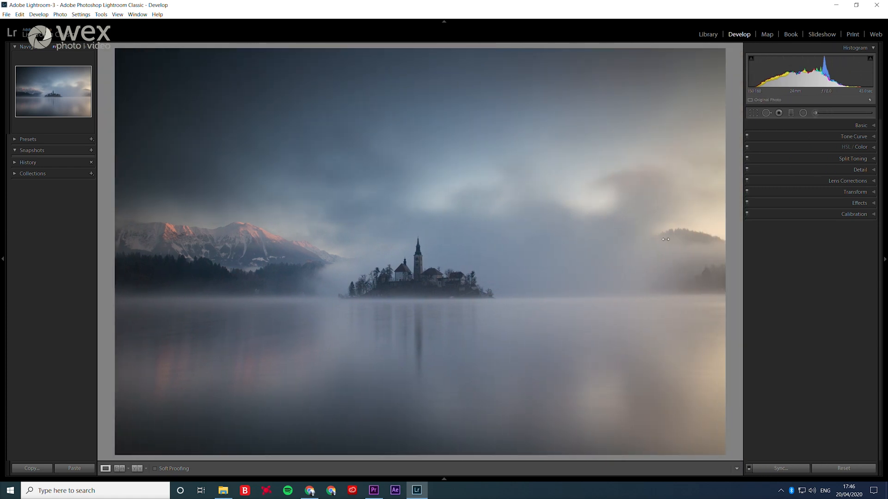
pyautogui.click(860, 125)
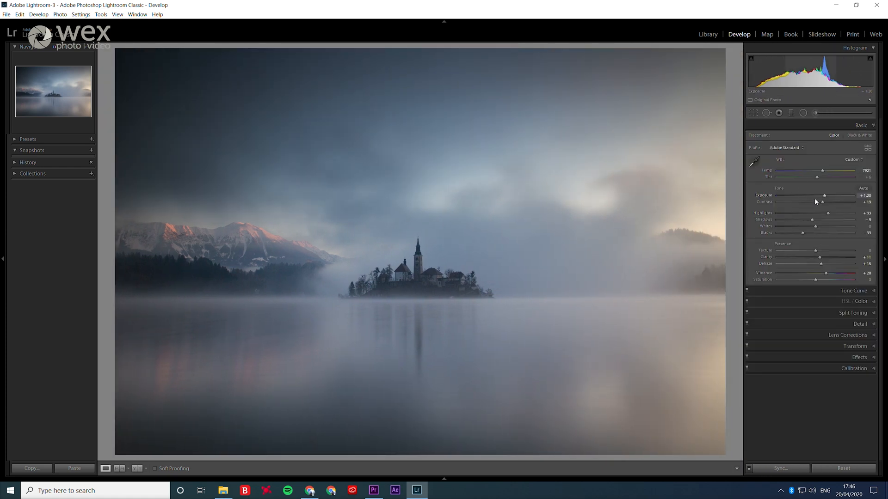
pyautogui.click(860, 125)
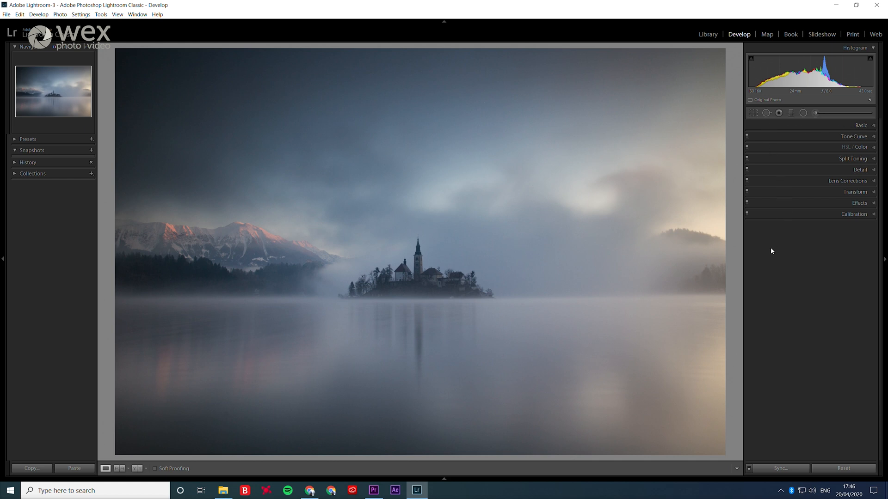
pyautogui.moveTo(766, 248)
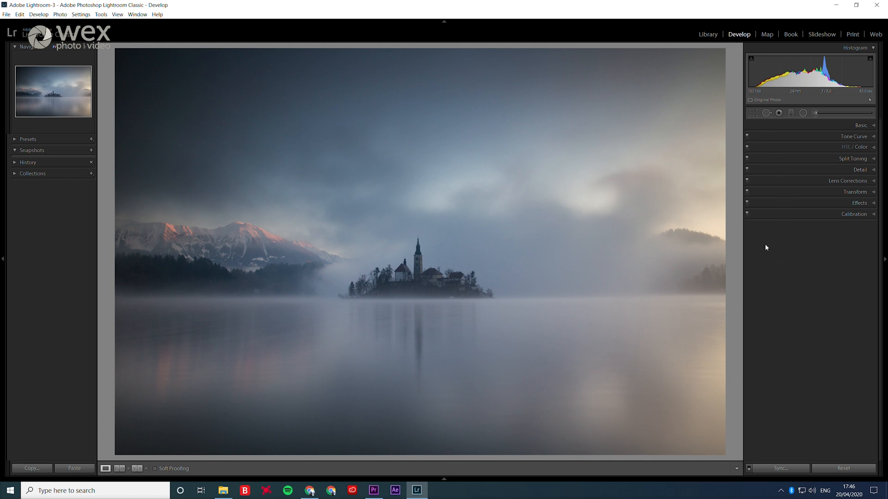